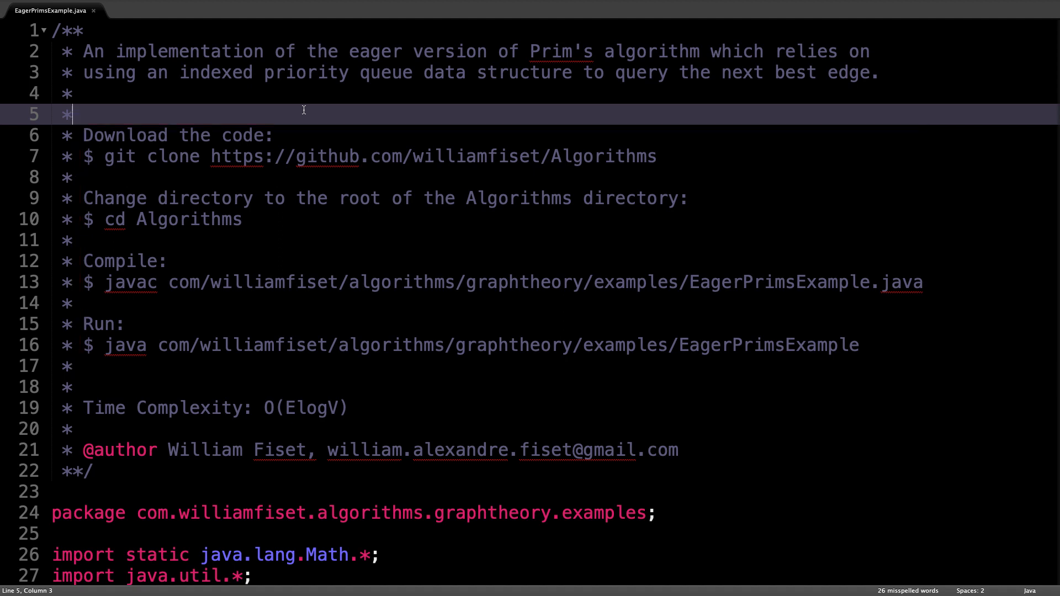
Scroll past the header comment to the main method building the seven-node graph.
scroll(down, 3)
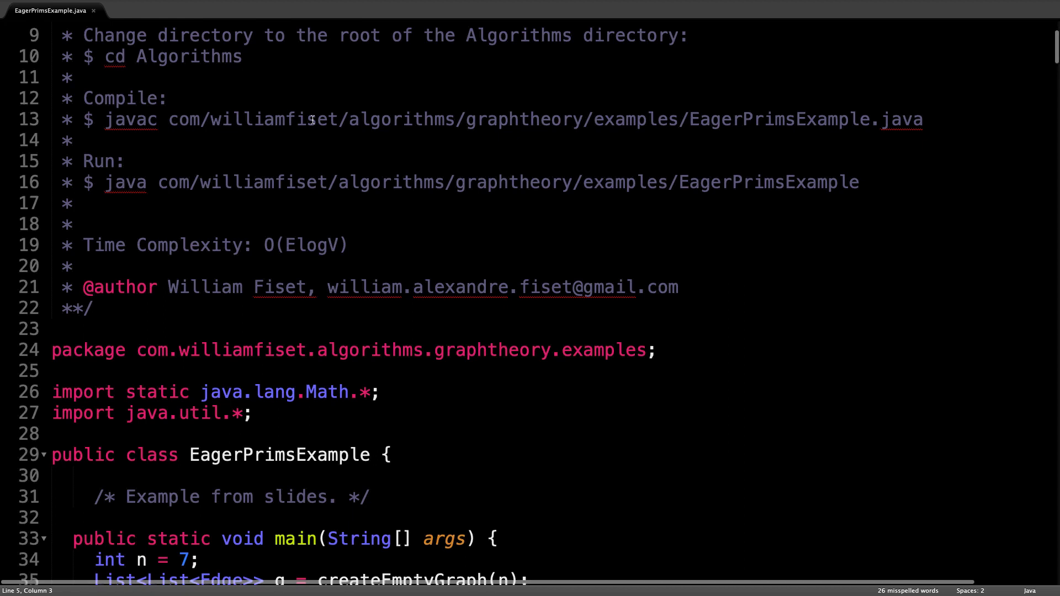
scroll(down, 3)
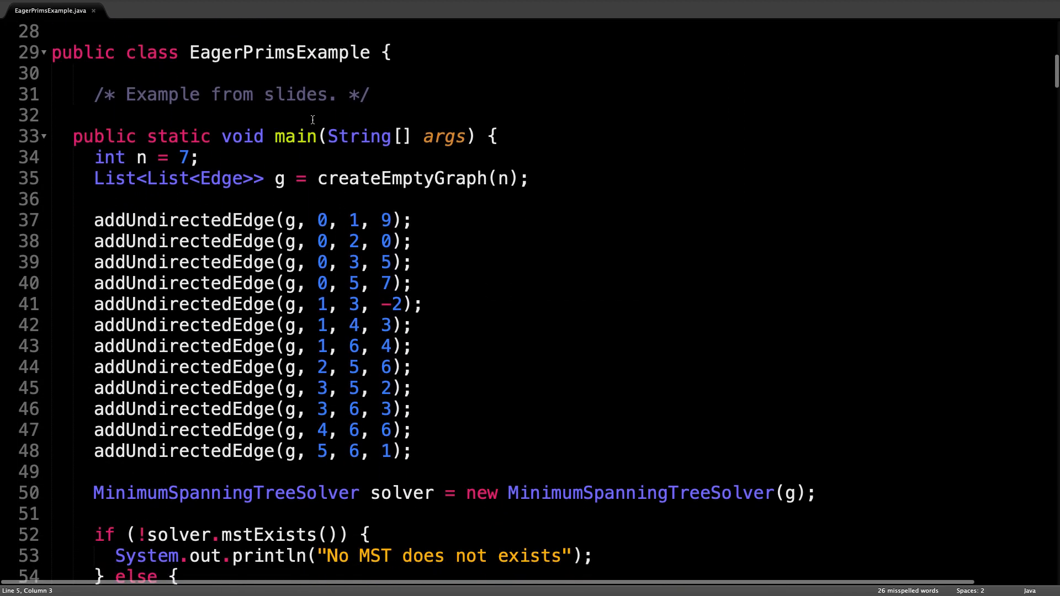
scroll(down, 3)
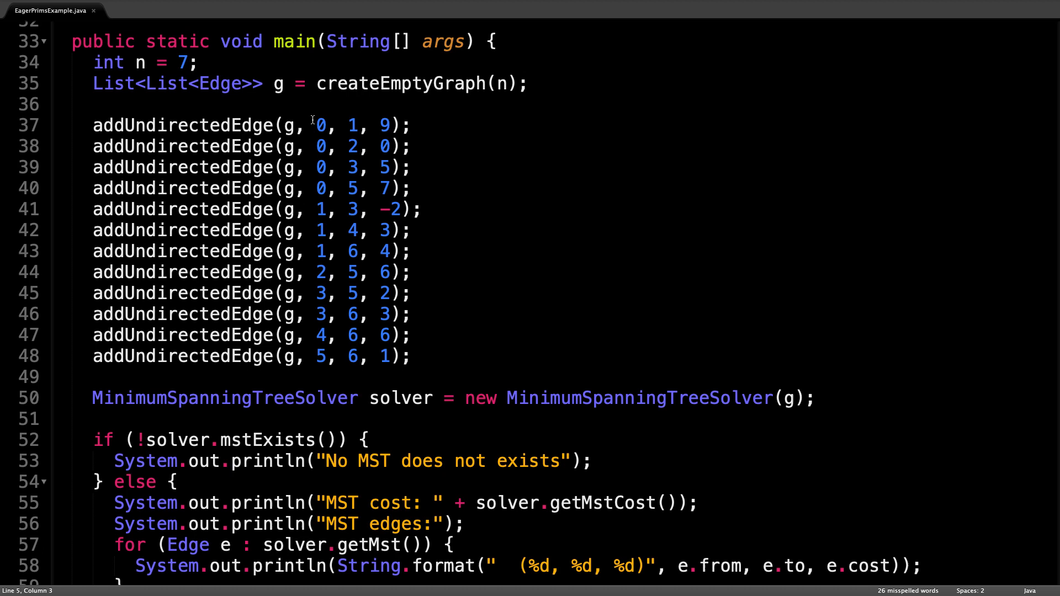
Scroll past the MST cost 9 output comment to createEmptyGraph and addDirectedEdge.
scroll(down, 3)
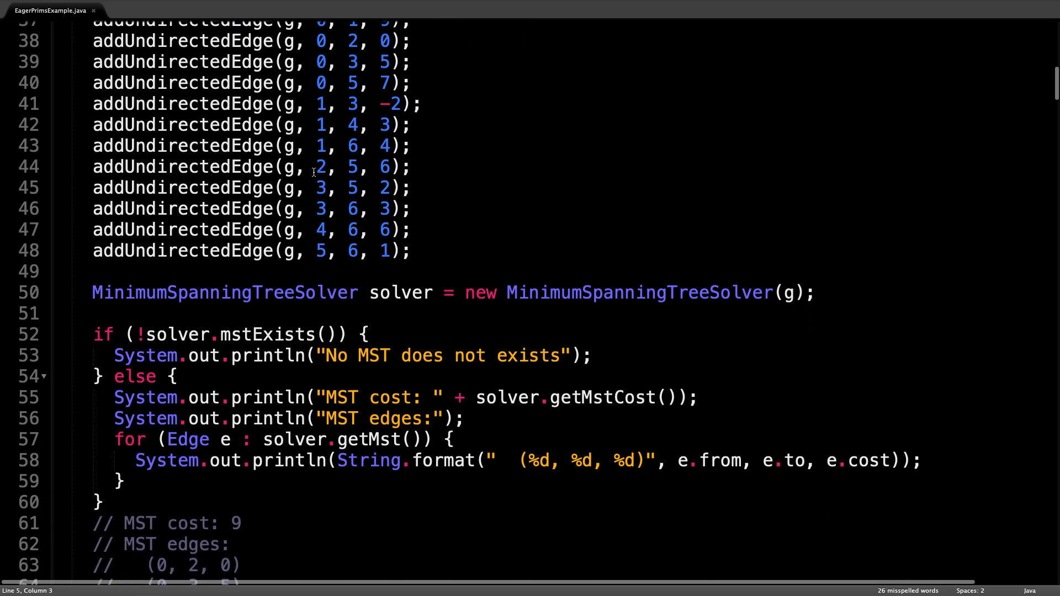
scroll(down, 3)
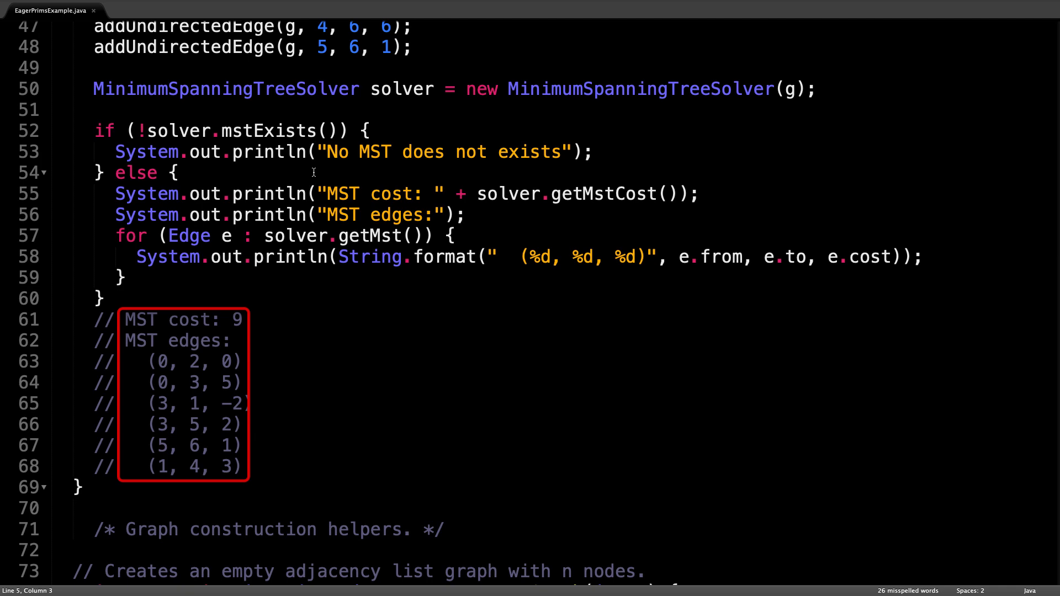
scroll(down, 3)
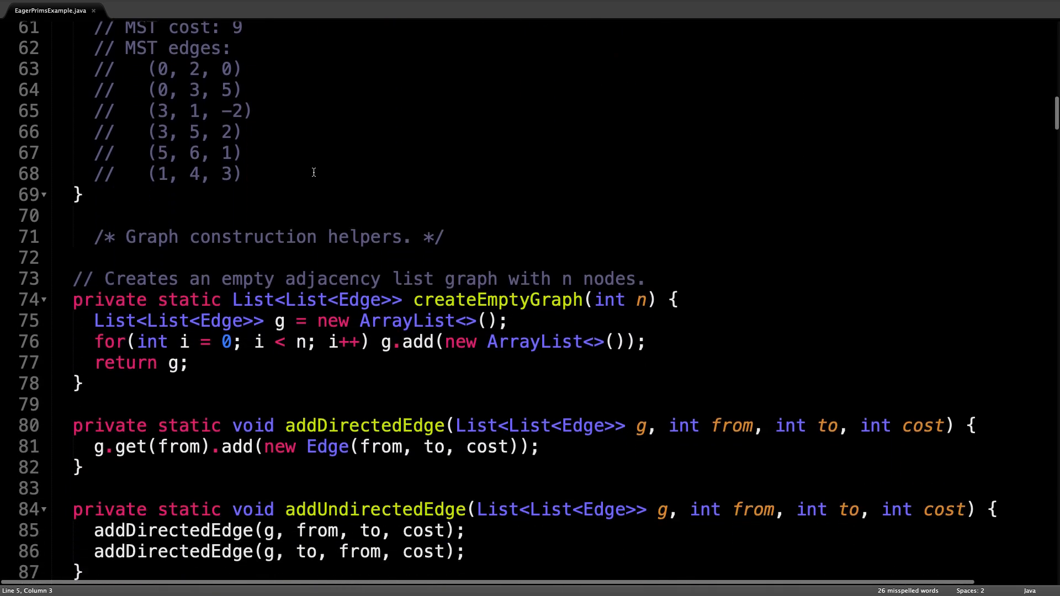
scroll(down, 3)
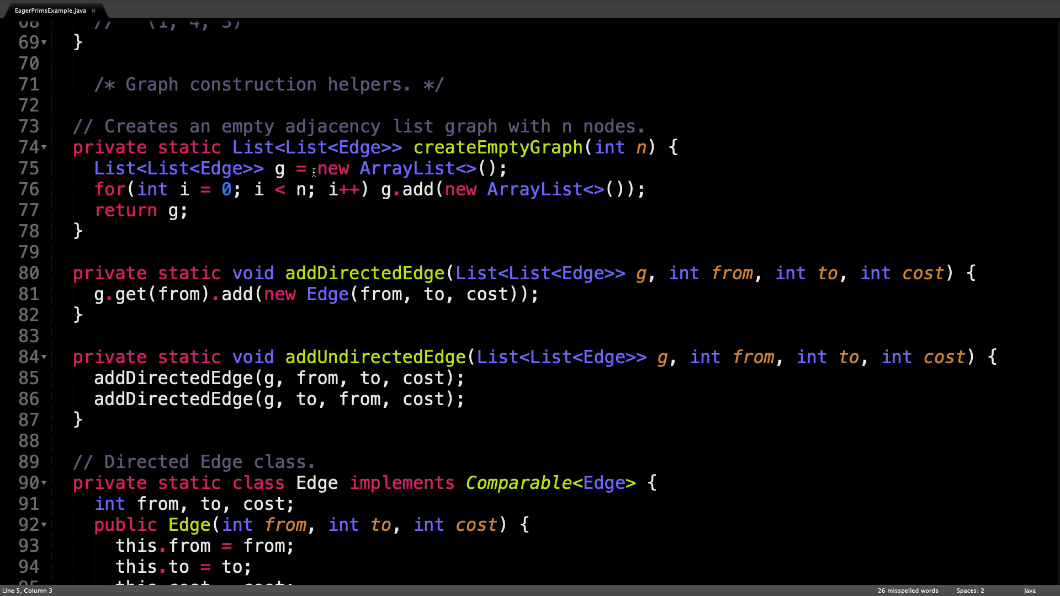
Scroll to the Edge class implementing Comparable with compareTo by cost.
scroll(down, 3)
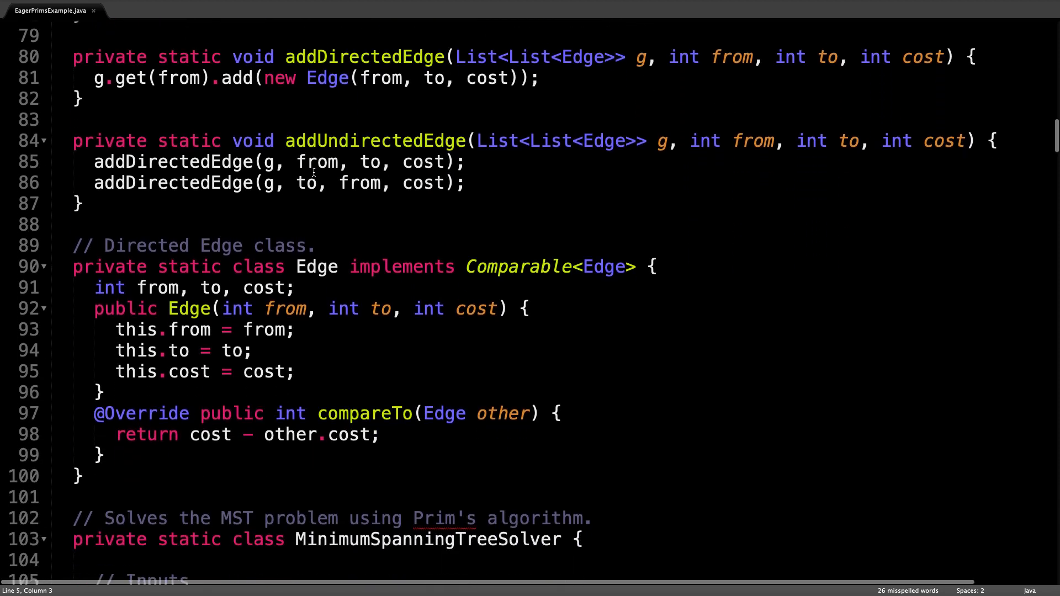
scroll(down, 3)
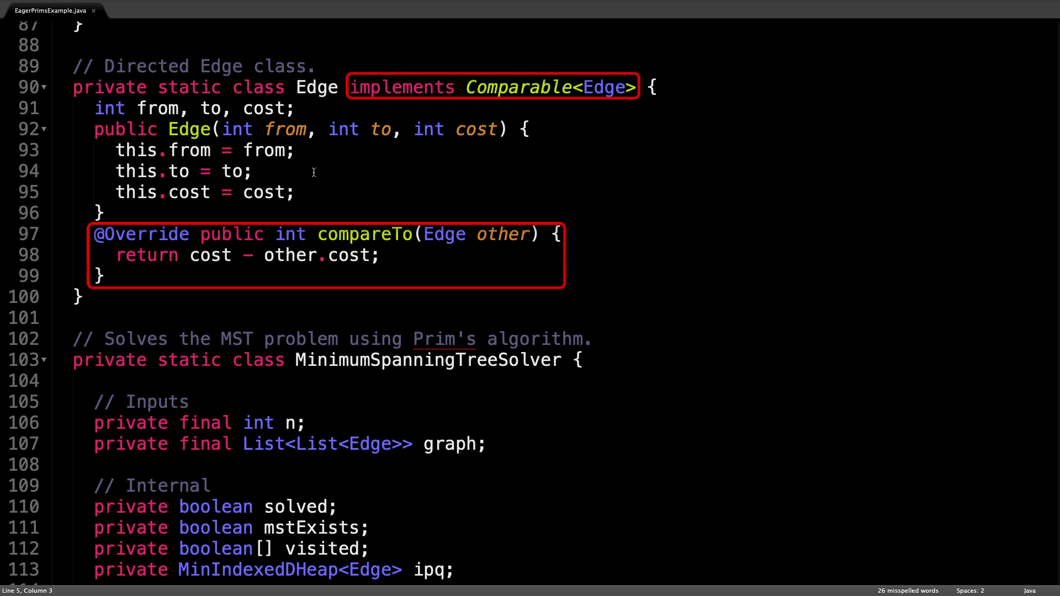
Scroll to the MinimumSpanningTreeSolver fields and constructor, highlighting n and graph.
scroll(down, 3)
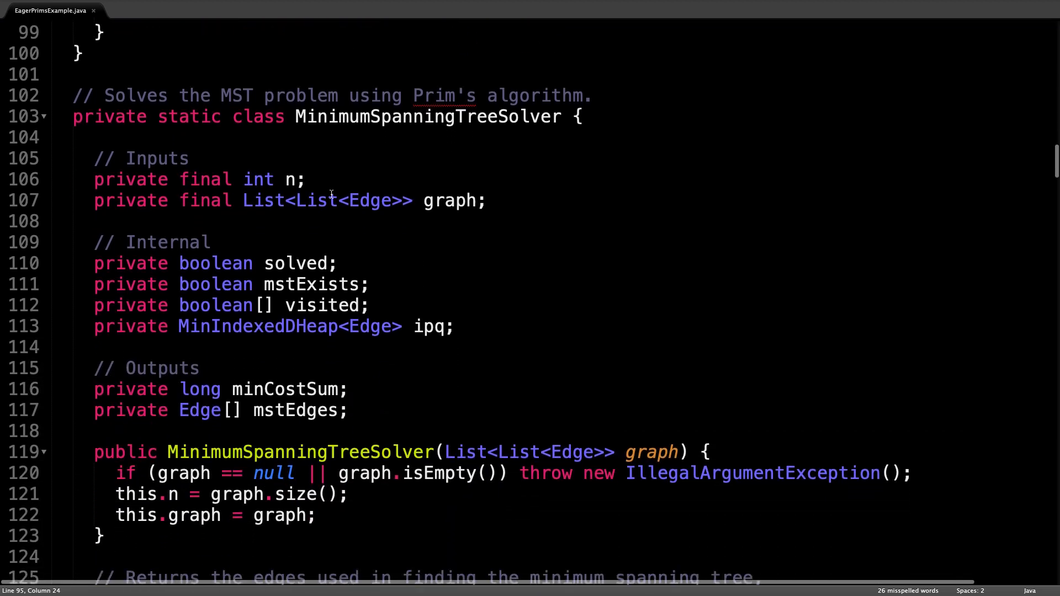
scroll(down, 3)
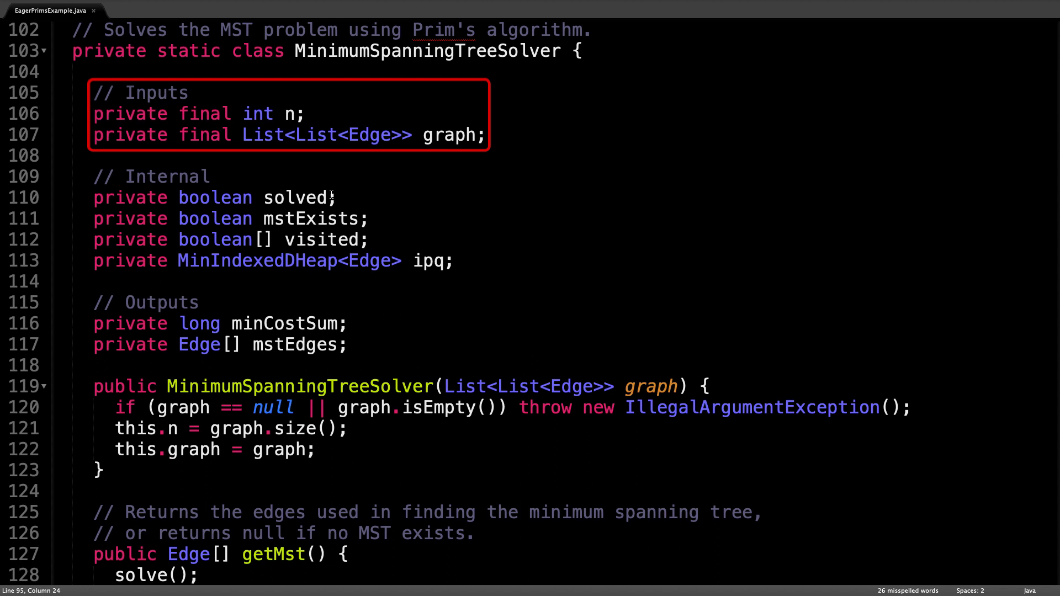
Highlight the visited array, minCostSum and mstEdges, then reveal getMst and getMstCost.
click(232, 428)
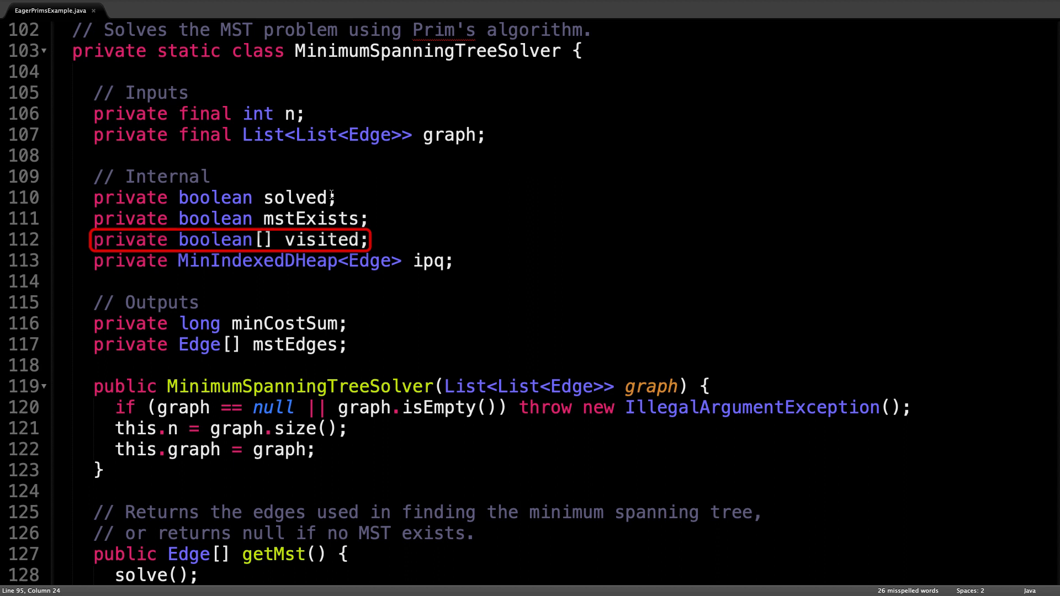
click(273, 261)
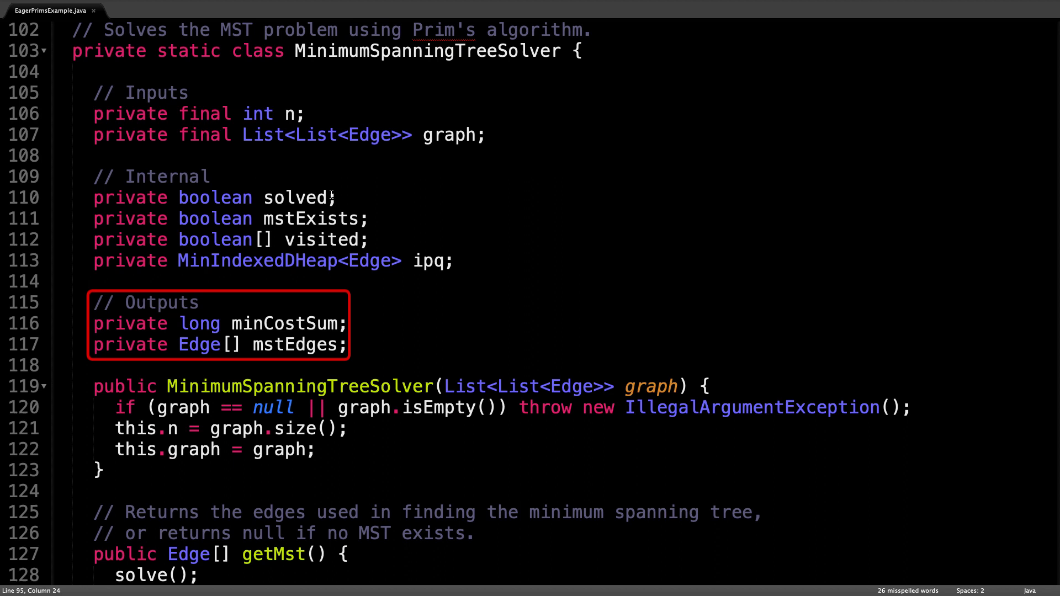
scroll(down, 3)
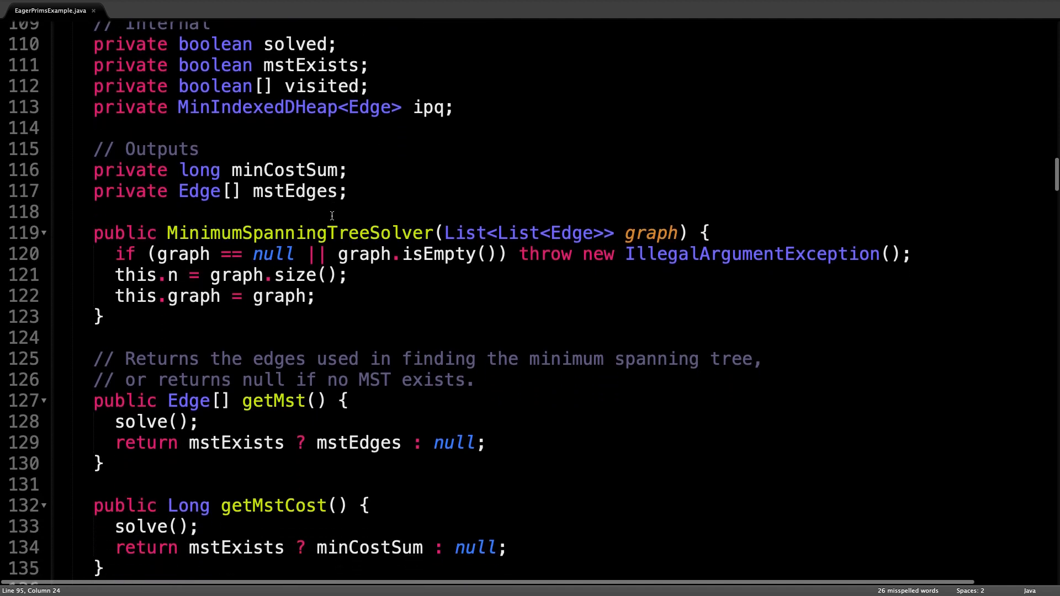
scroll(down, 3)
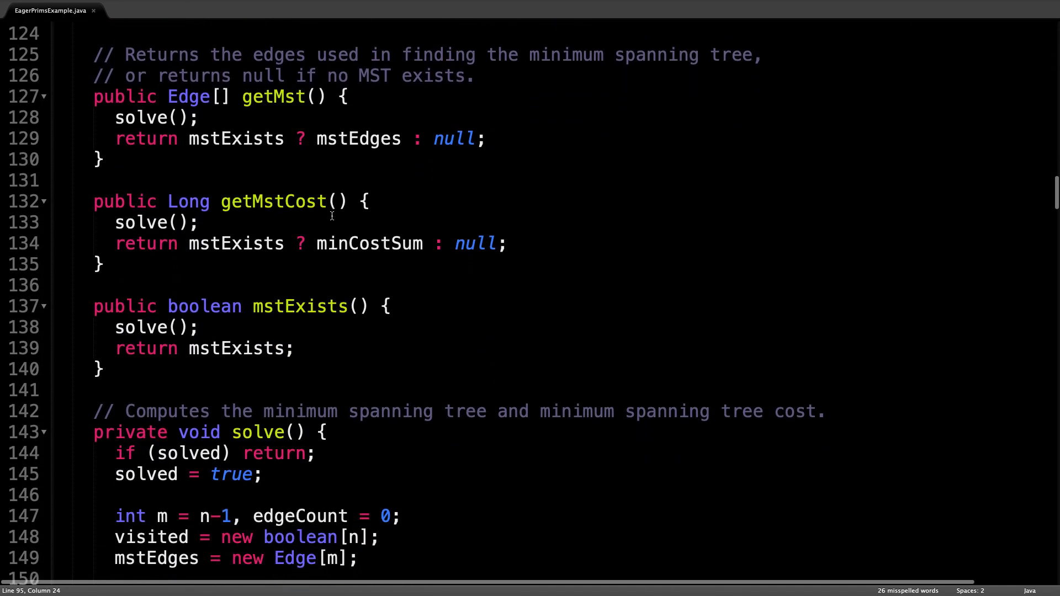
scroll(down, 3)
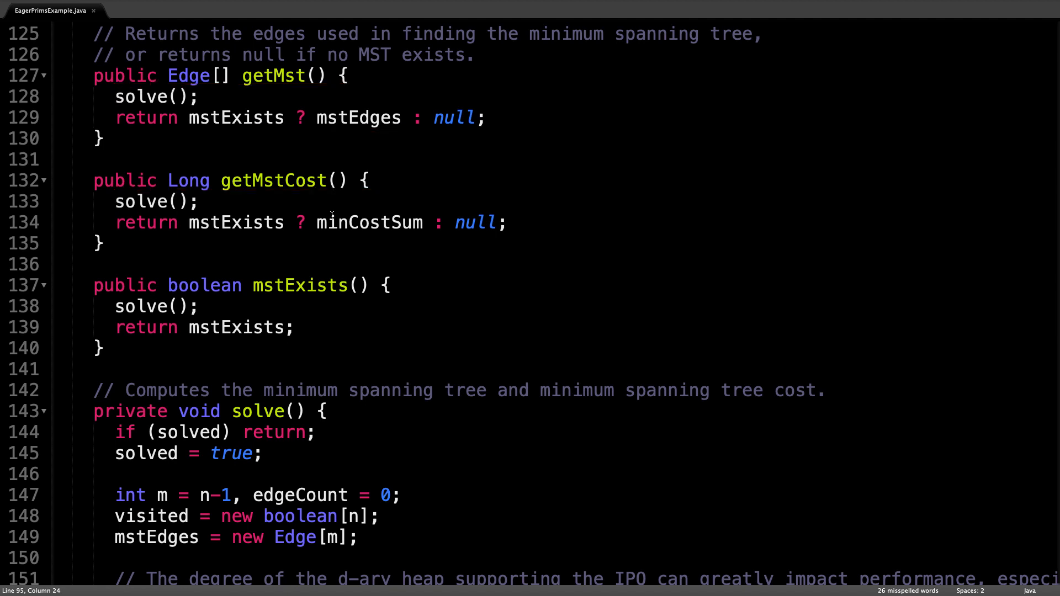
Scroll to lines 142–168 showing the heap degree setup and relaxEdgesAtNode(0) call.
scroll(down, 3)
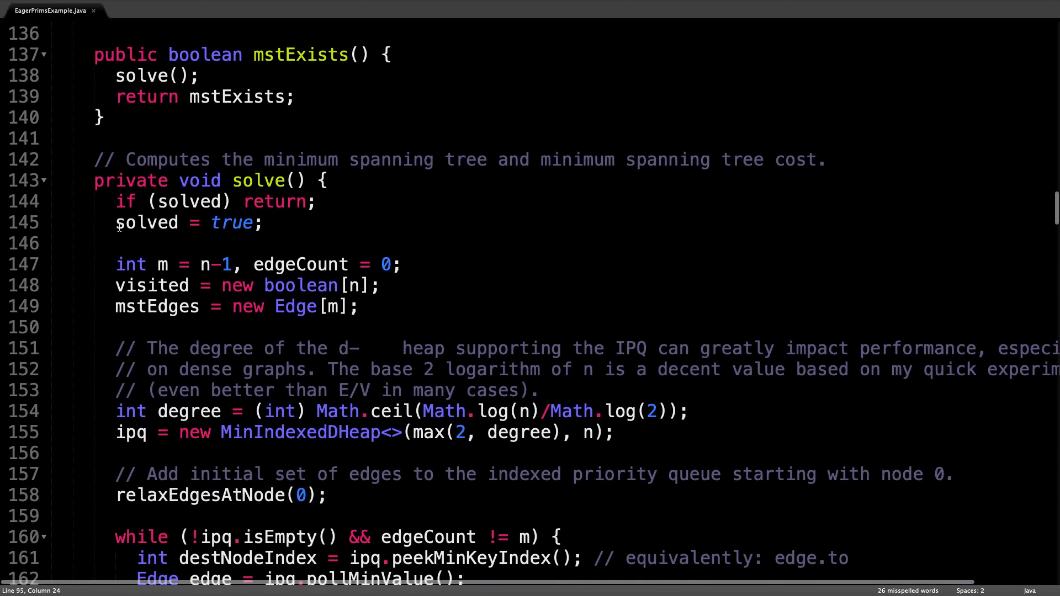
scroll(down, 3)
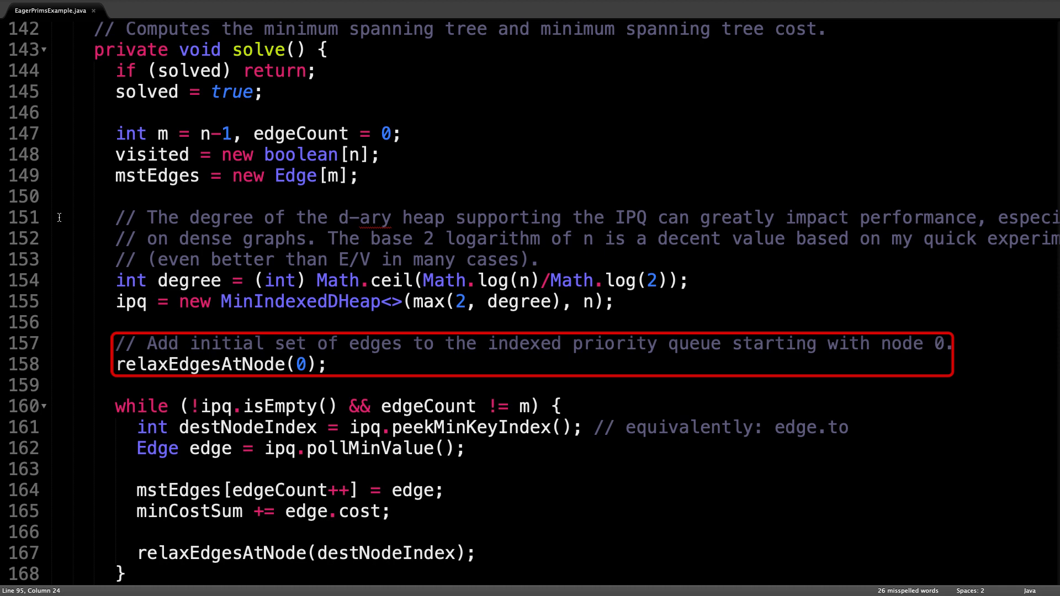
Scroll to lines 173–199 and click inside the relaxEdgesAtNode method.
scroll(down, 3)
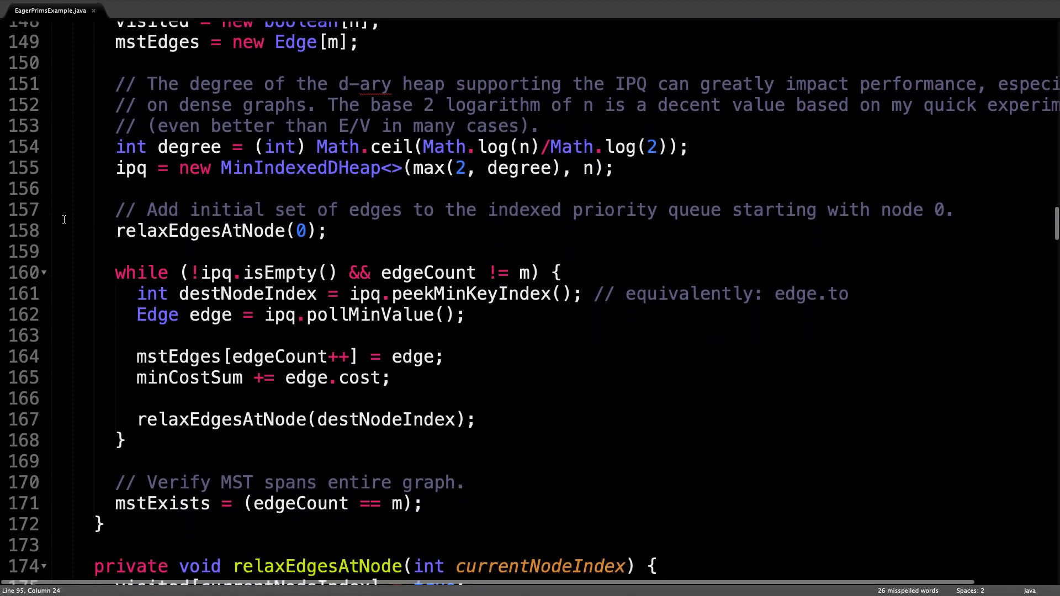
scroll(down, 3)
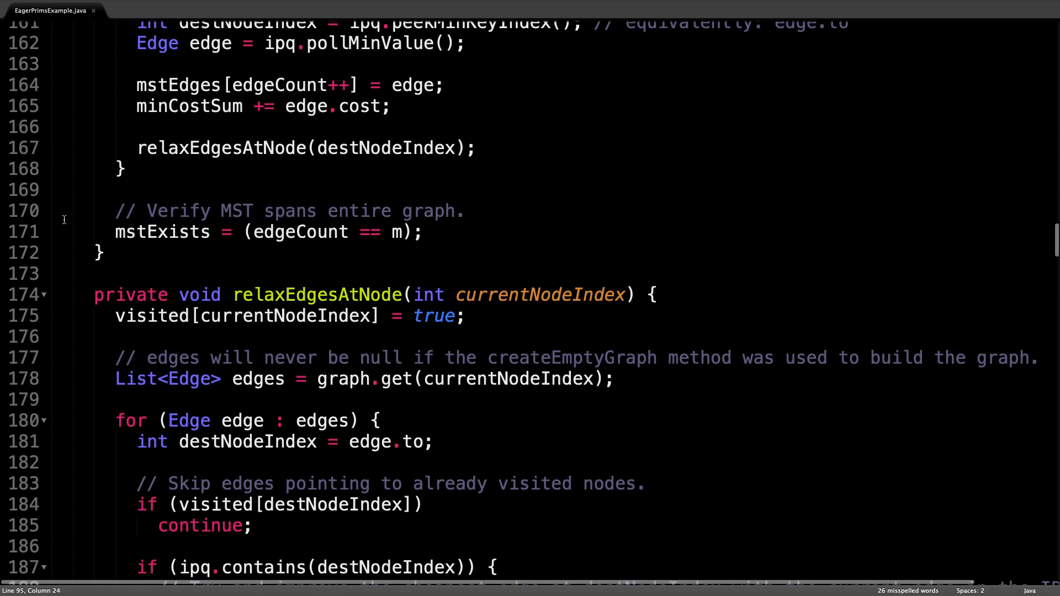
scroll(down, 3)
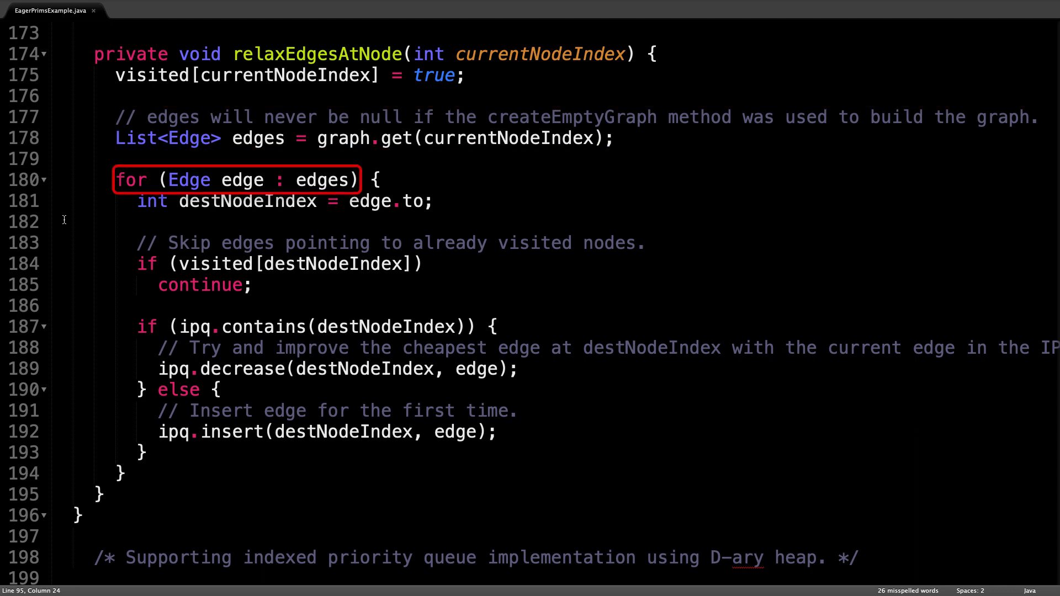
click(271, 201)
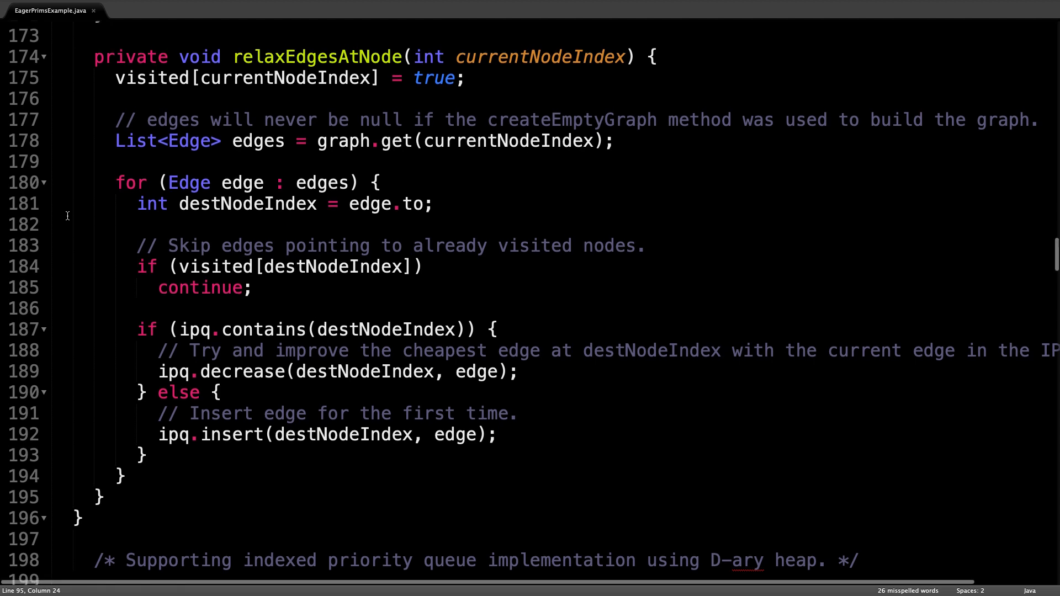
Scroll back up to lines 146–172 showing solve's main while loop.
scroll(up, 3)
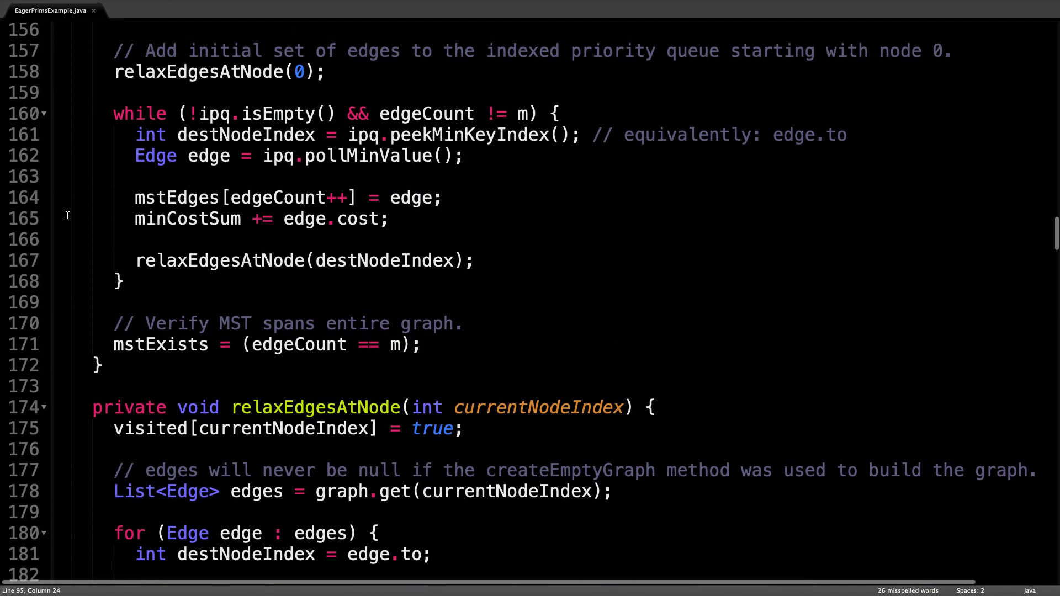
scroll(up, 3)
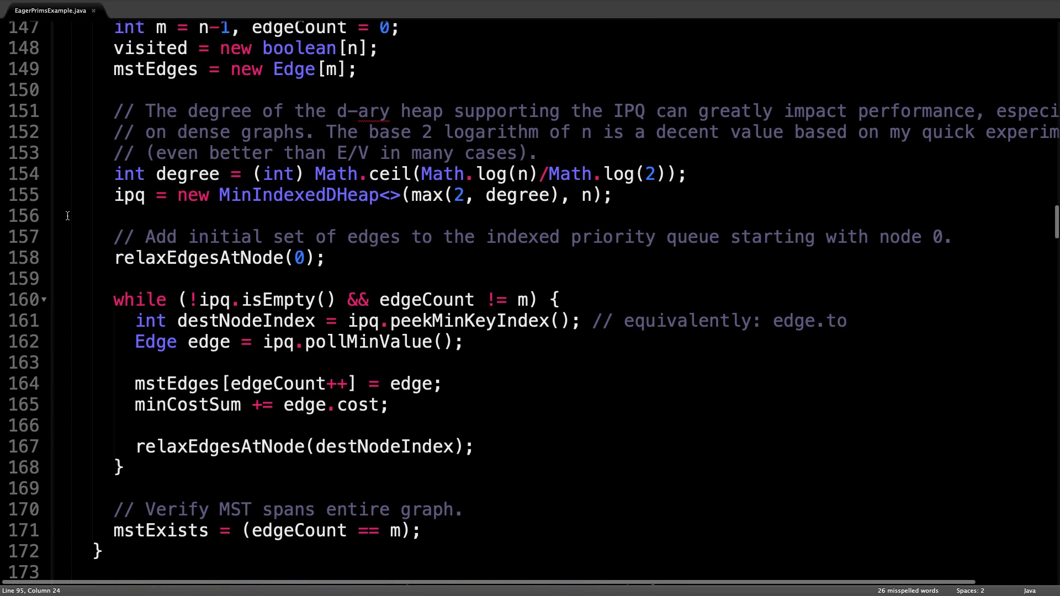
scroll(up, 3)
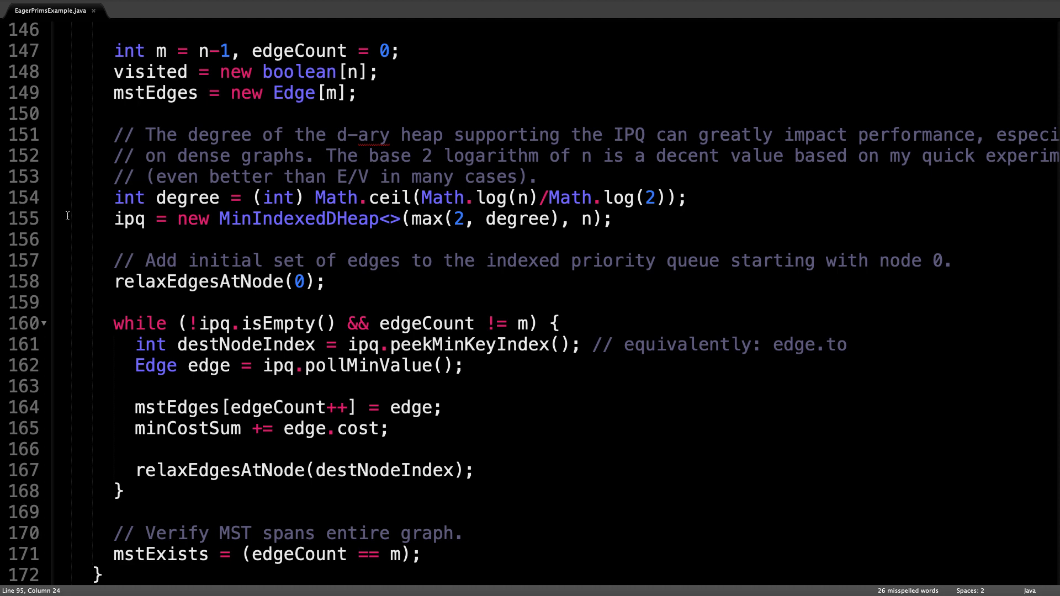
Scroll to line 198 onward showing MinIndexedDHeap's size, degree and position-map fields.
scroll(down, 3)
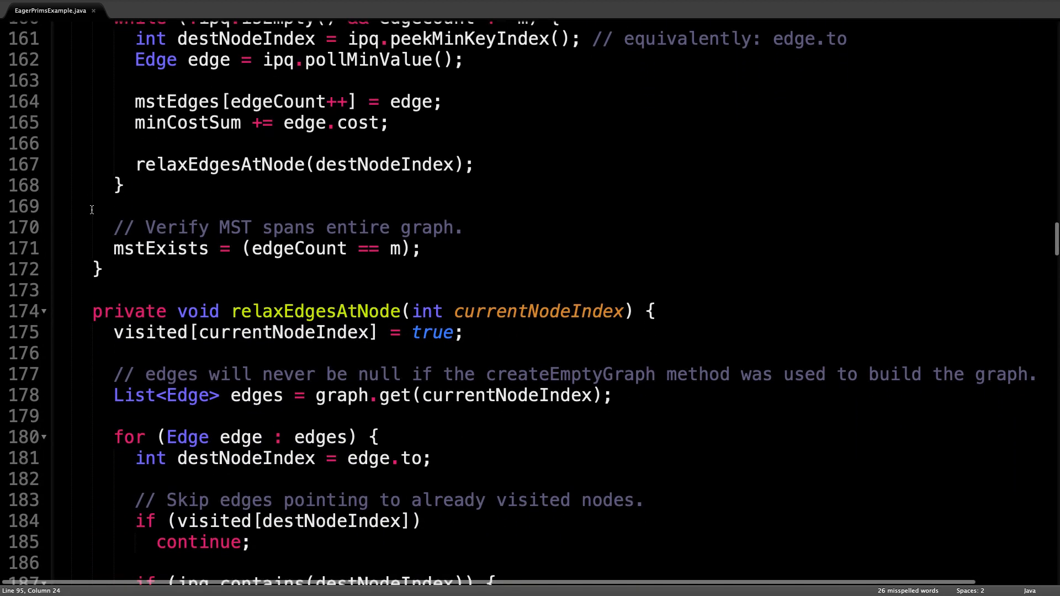
scroll(down, 3)
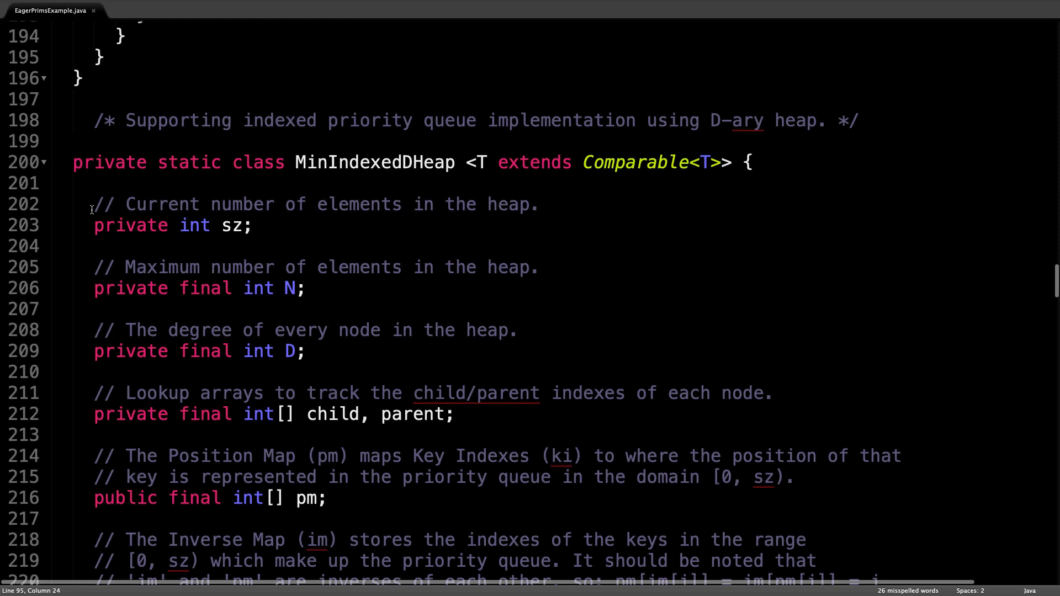
scroll(down, 3)
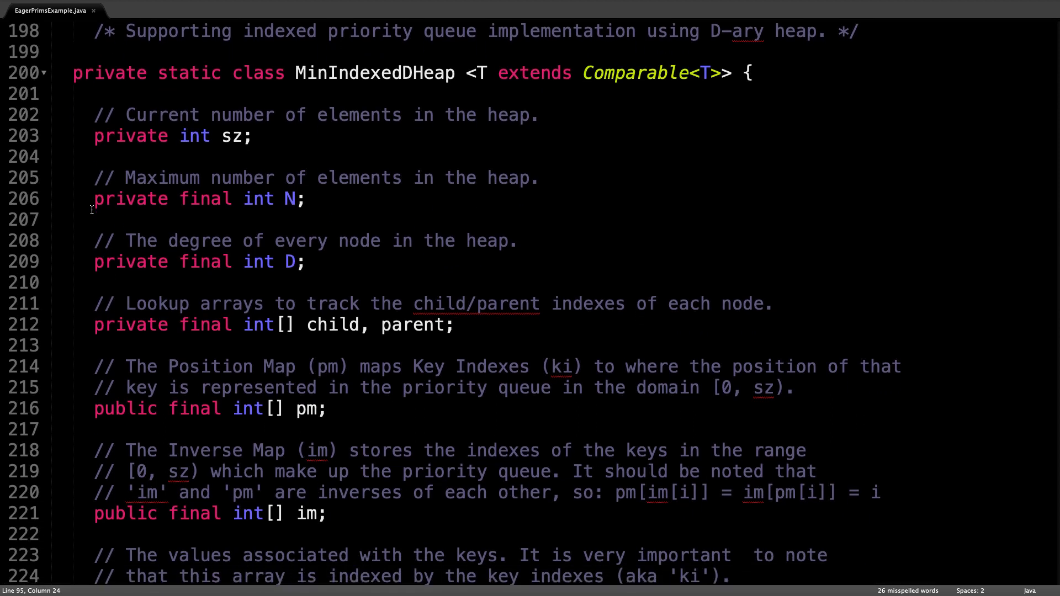